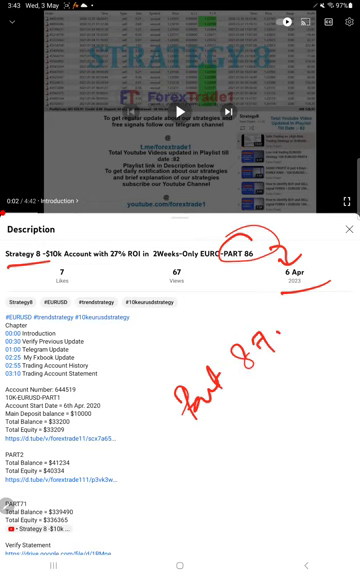
Scroll the description to the PART account totals and Verify Statement links and circle them
scroll(down, 3)
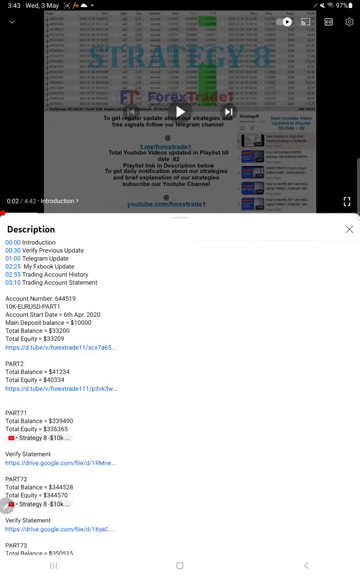
scroll(down, 3)
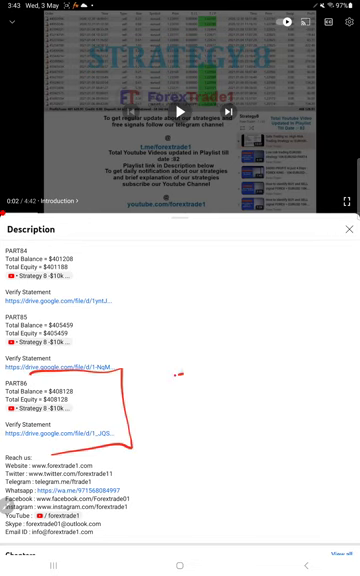
drag(184, 384, 276, 336)
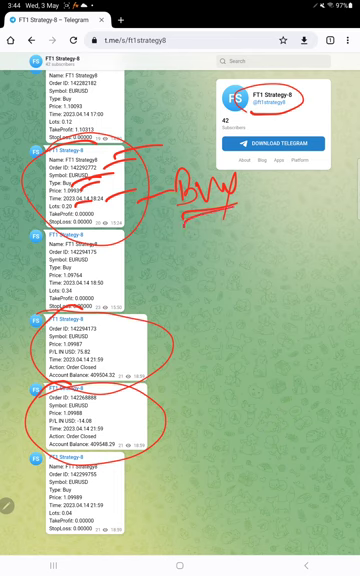
Mark a trade order post, scroll through later signal posts and open the verified statement
drag(150, 356, 256, 300)
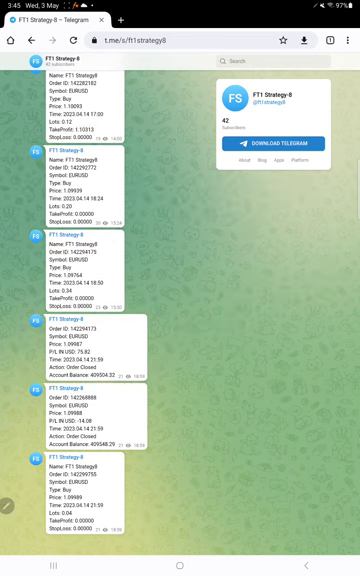
scroll(down, 3)
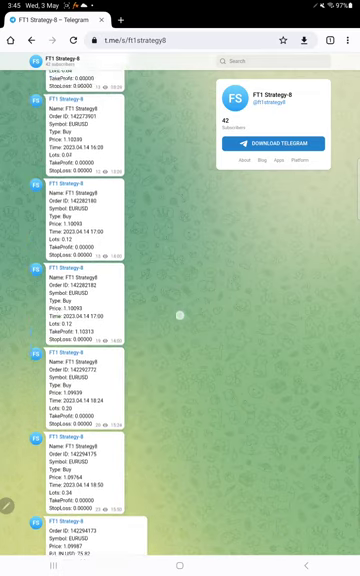
scroll(down, 3)
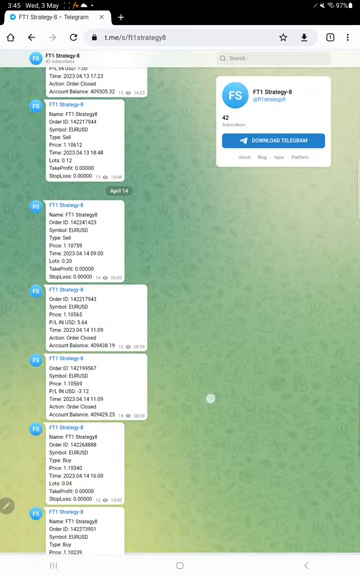
scroll(down, 3)
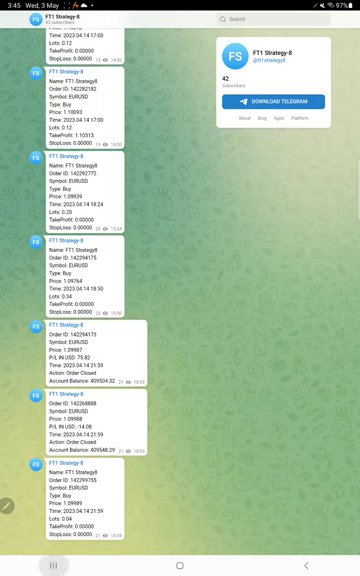
click(180, 575)
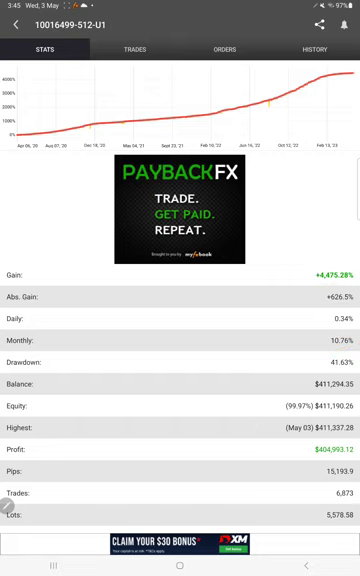
Scroll the Stats figures, circle the Updated field and switch to the empty Orders list
scroll(down, 3)
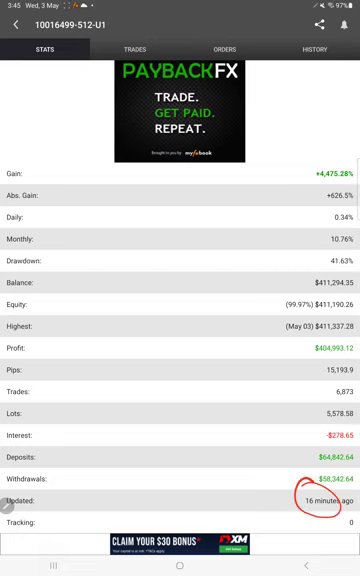
click(144, 48)
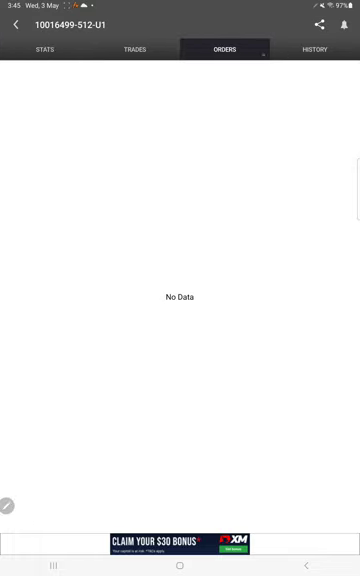
click(316, 52)
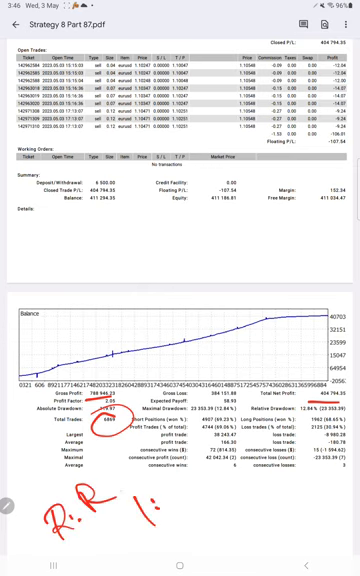
Write the 1:0.92 risk-reward note and draw an arrow along the balance curve
text(0.92)
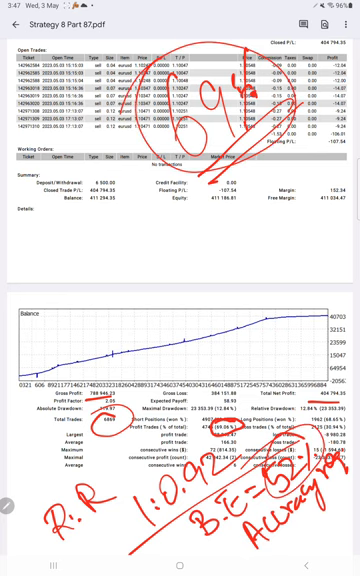
drag(244, 316, 222, 264)
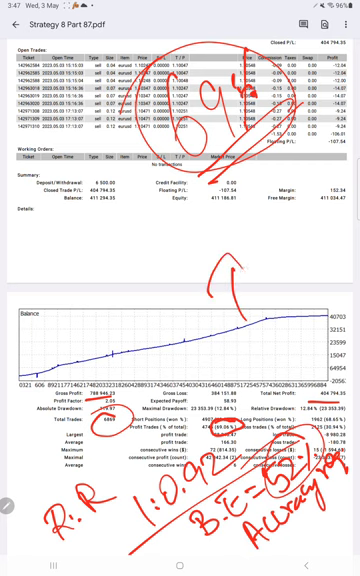